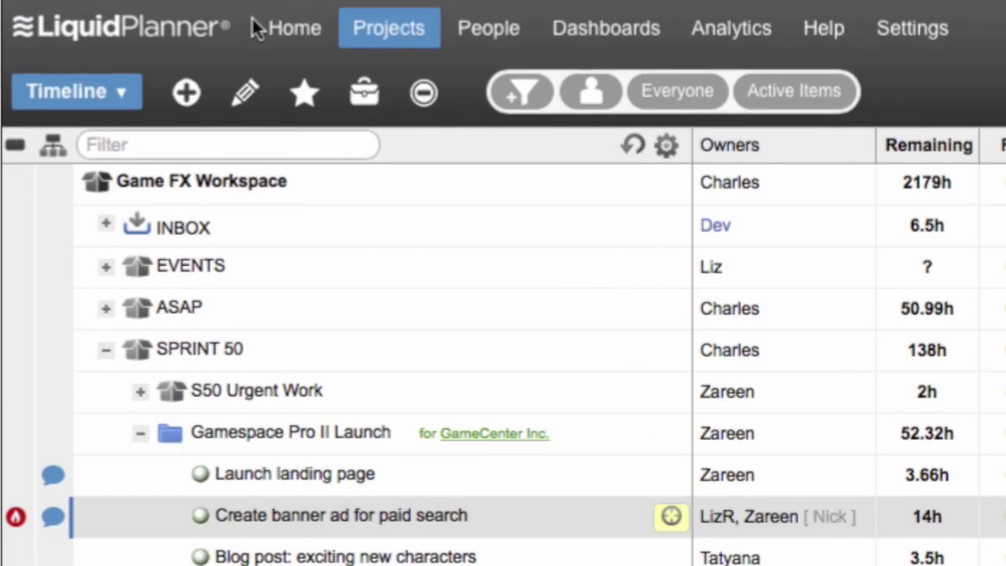
pyautogui.moveTo(628, 33)
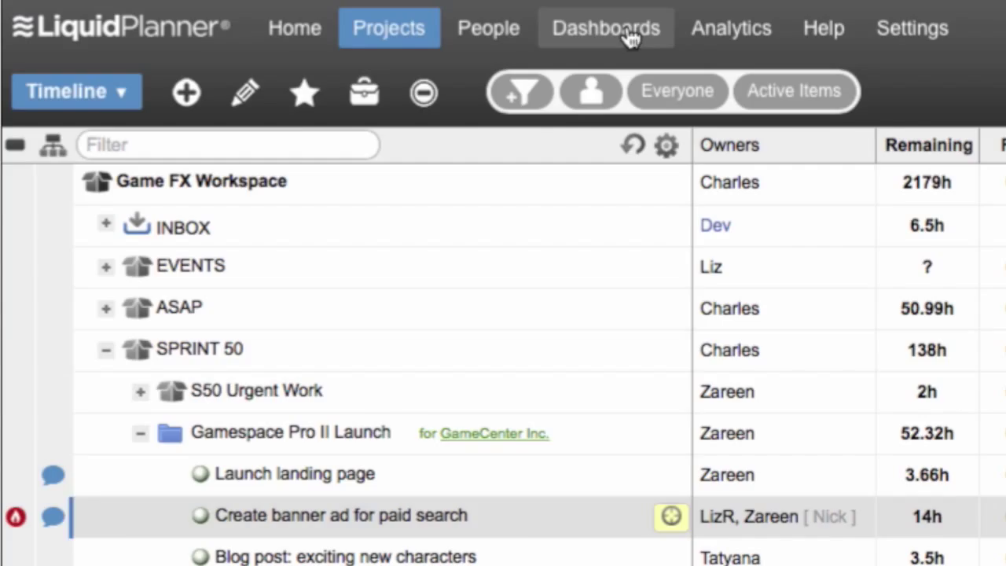
# - Go to Dashboards and open the S50 Sprint Status dashboard
pyautogui.click(605, 27)
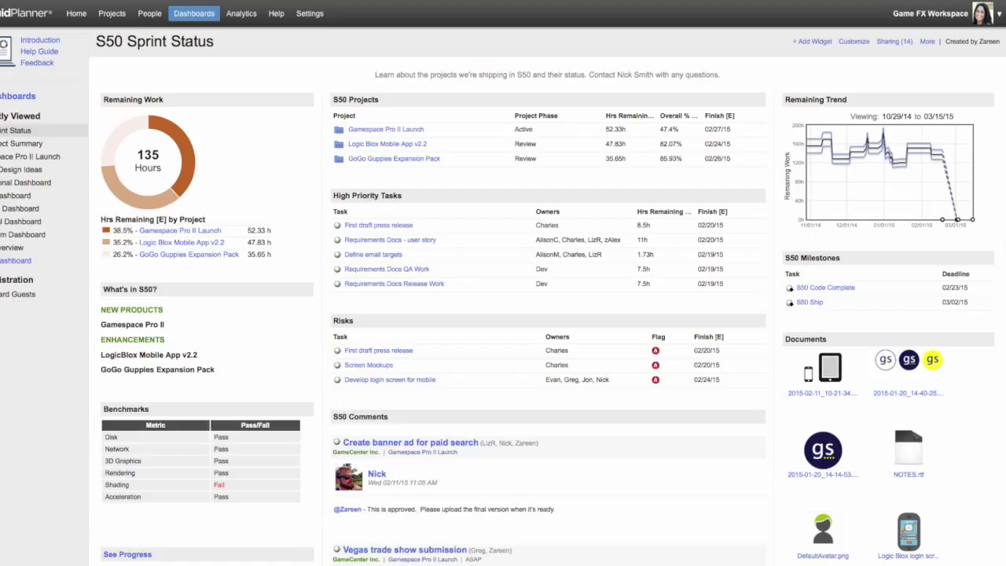
# - Add a Logged Hours donut chart widget using the Hrs Logged metric
pyautogui.click(805, 40)
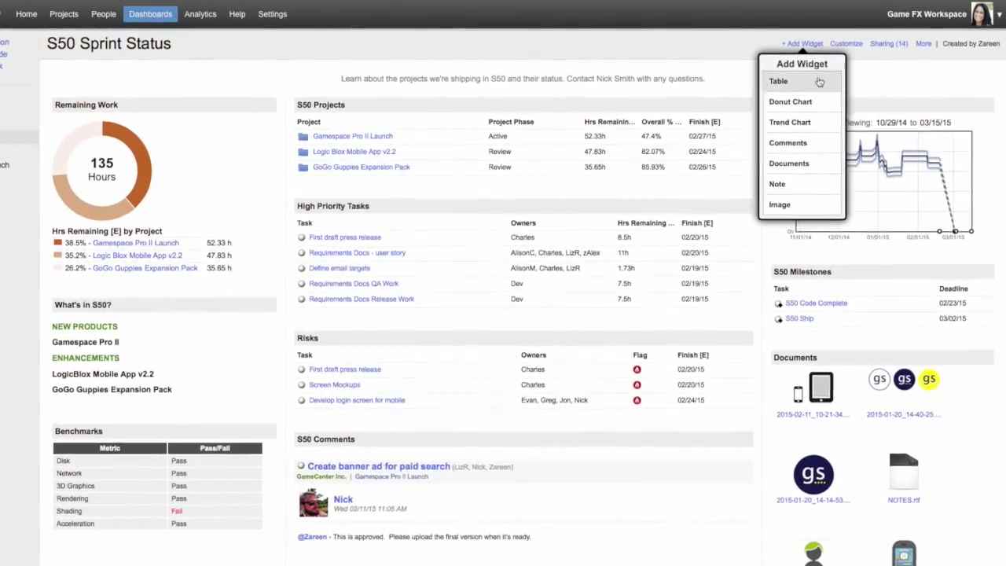
pyautogui.click(790, 101)
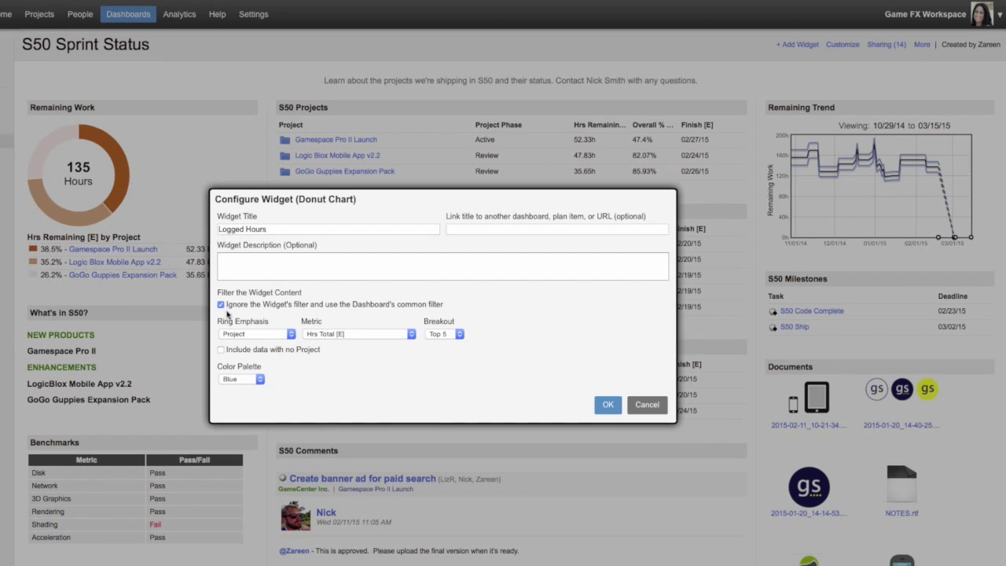
pyautogui.click(358, 334)
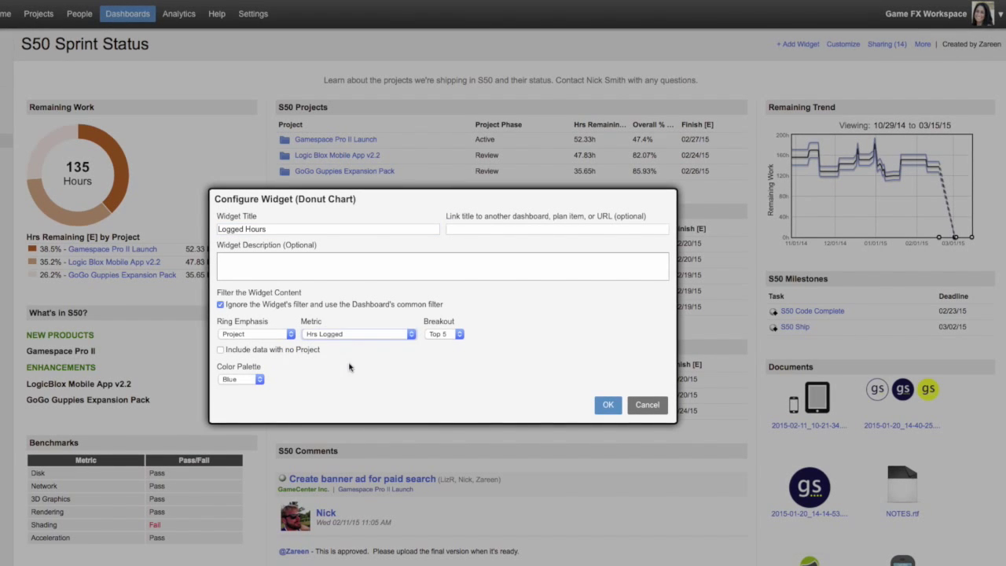
pyautogui.click(607, 405)
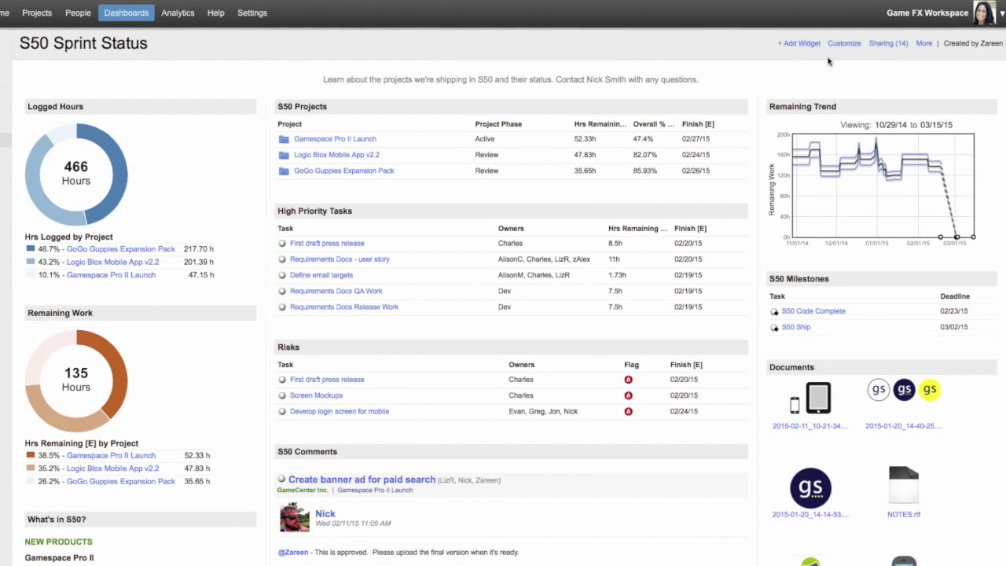
# - Customize the dashboard with the Game FX logo and save it
pyautogui.click(846, 44)
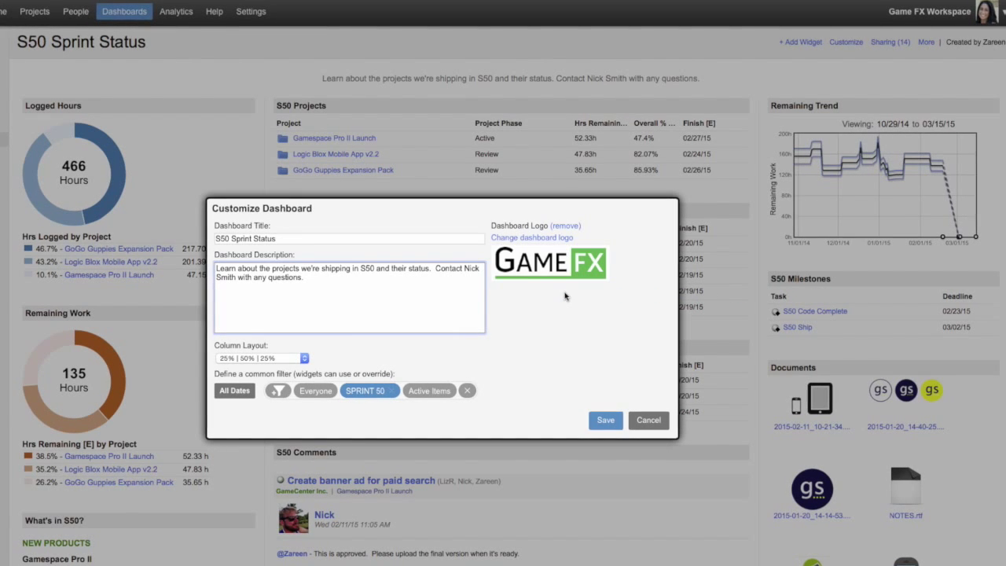
pyautogui.click(605, 420)
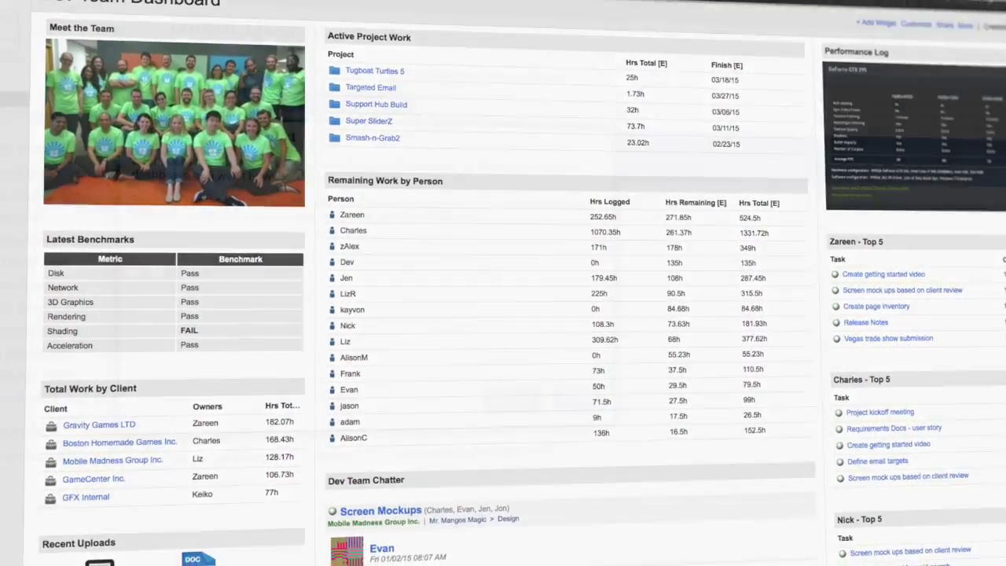
pyautogui.click(378, 103)
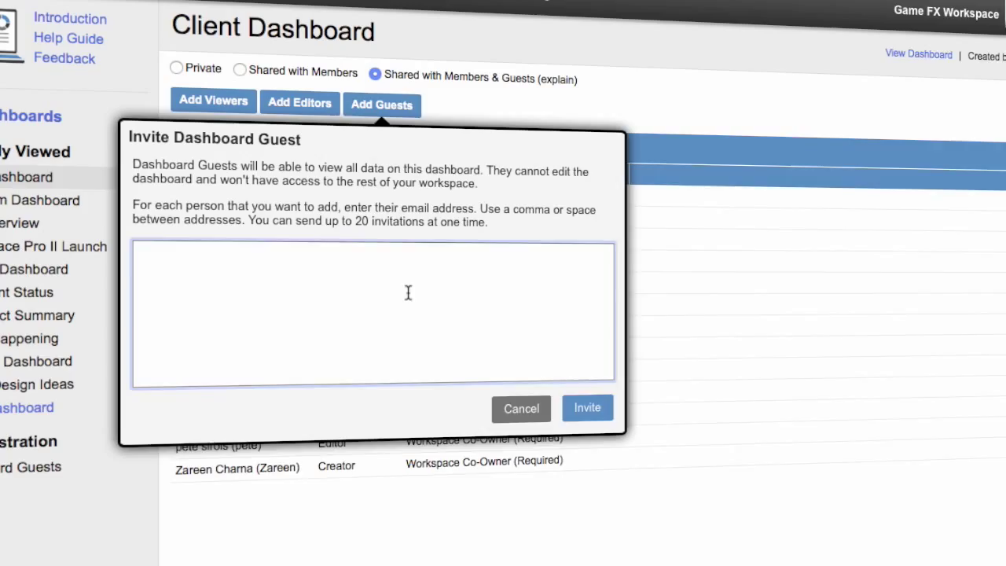
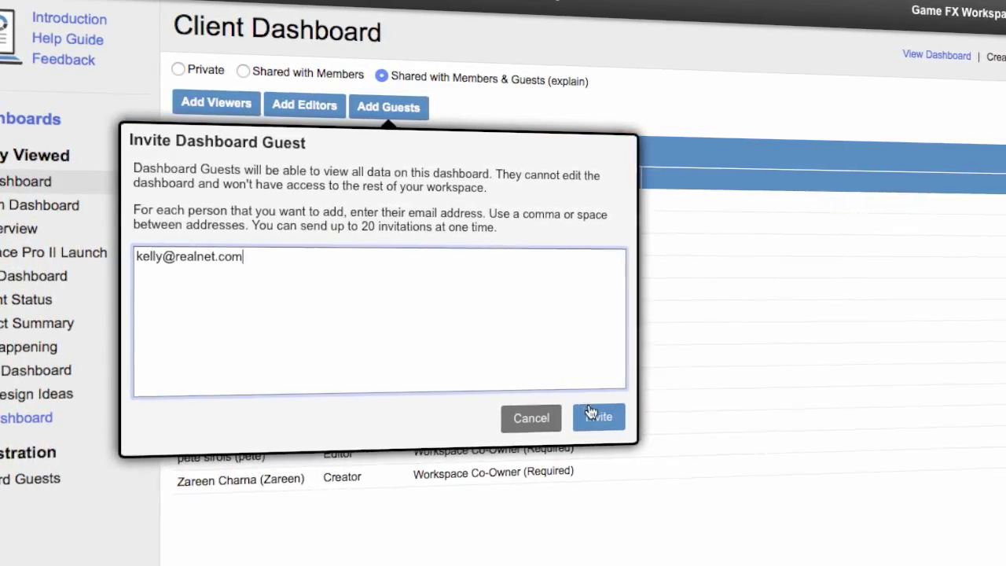
pyautogui.click(598, 418)
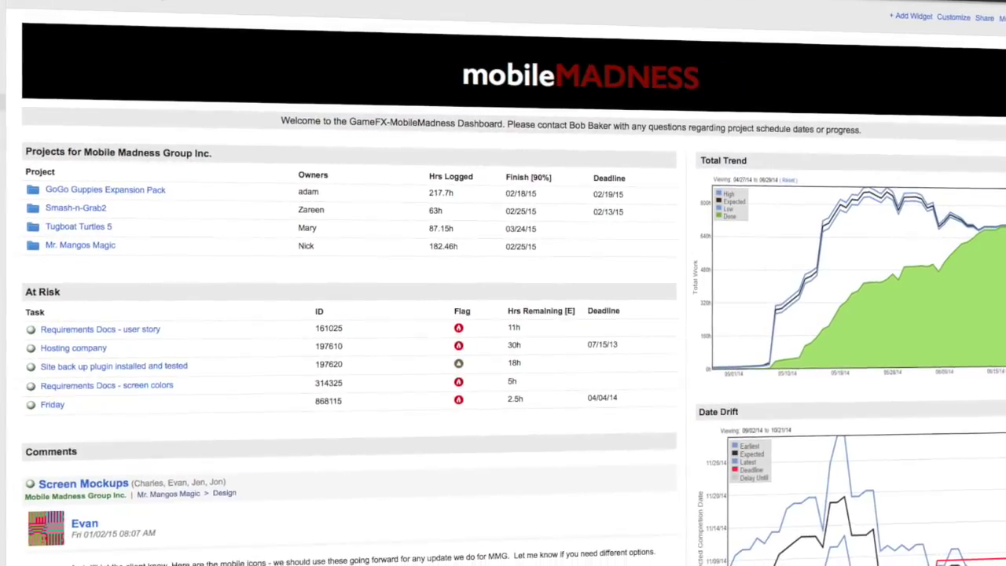
pyautogui.scroll(-3)
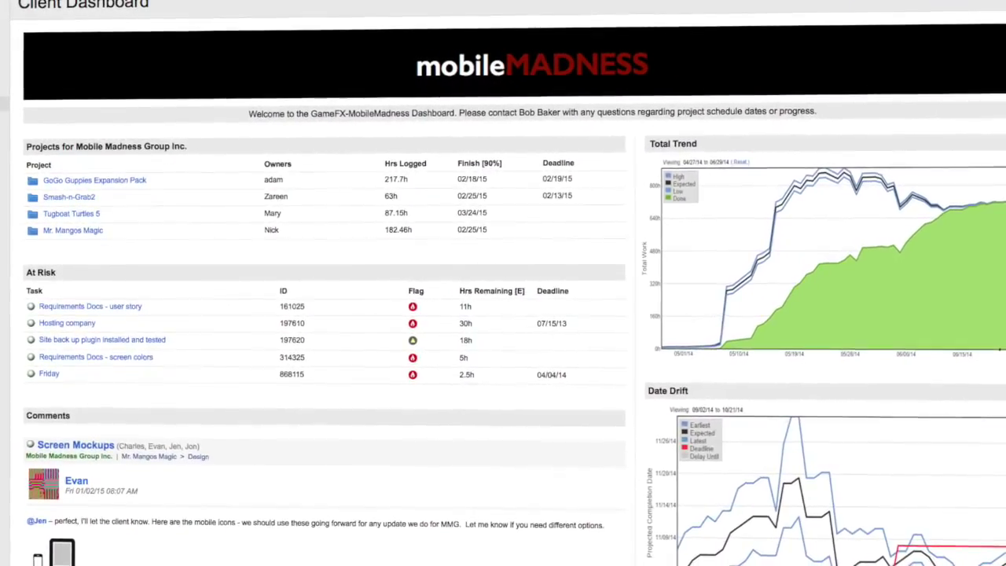